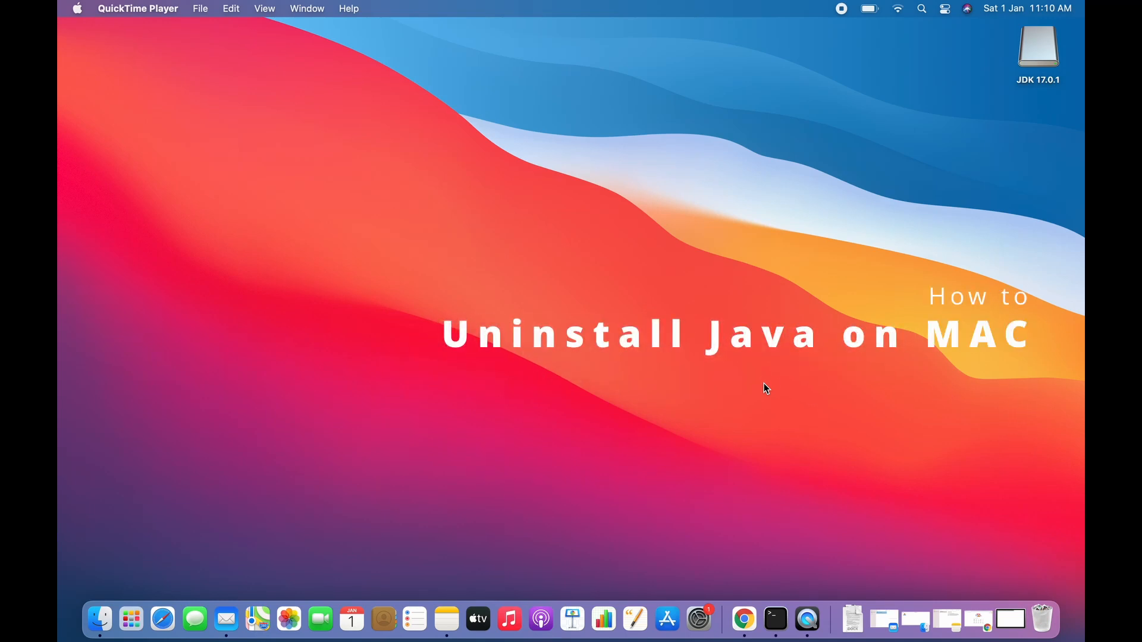
mouse_move(774, 619)
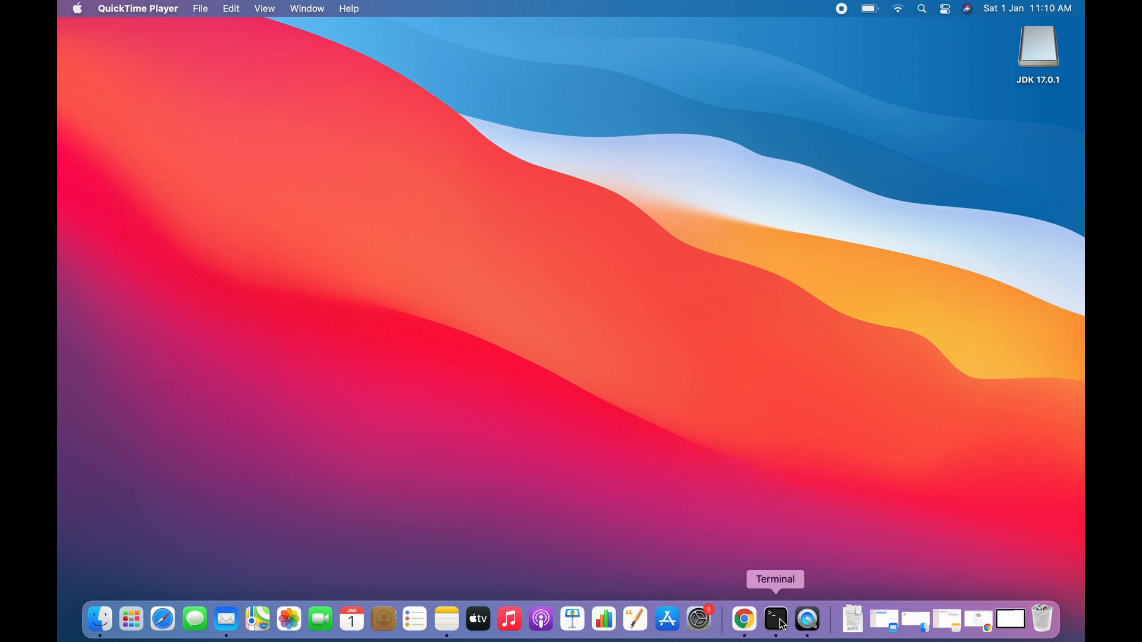
Run java -version to confirm Java 17.0.1 LTS is installed
click(775, 619)
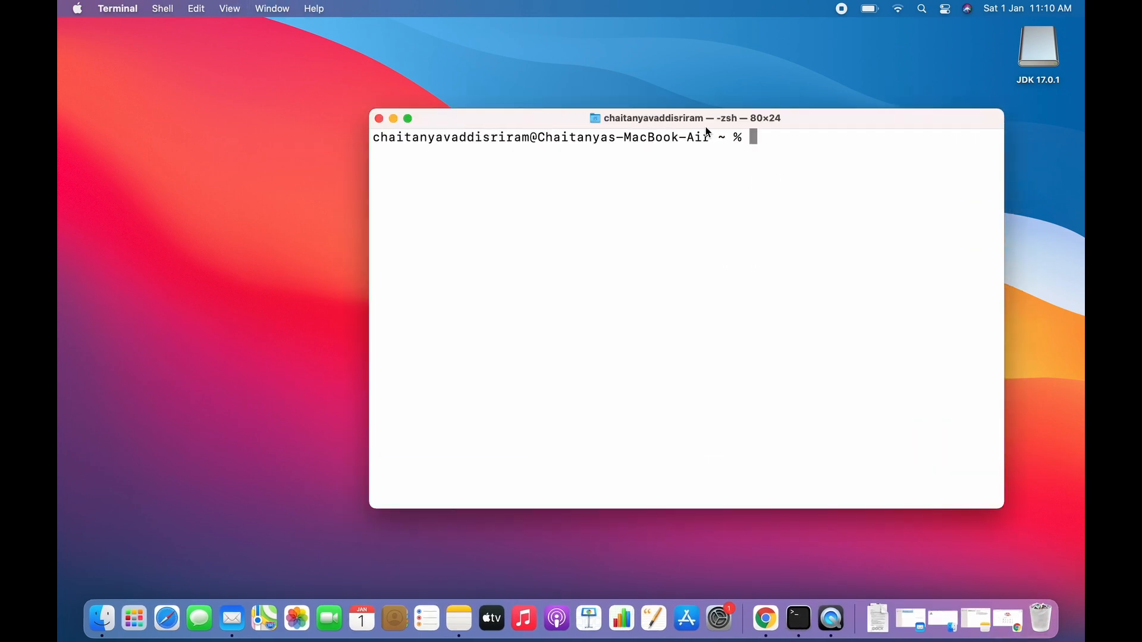
text(java -ver)
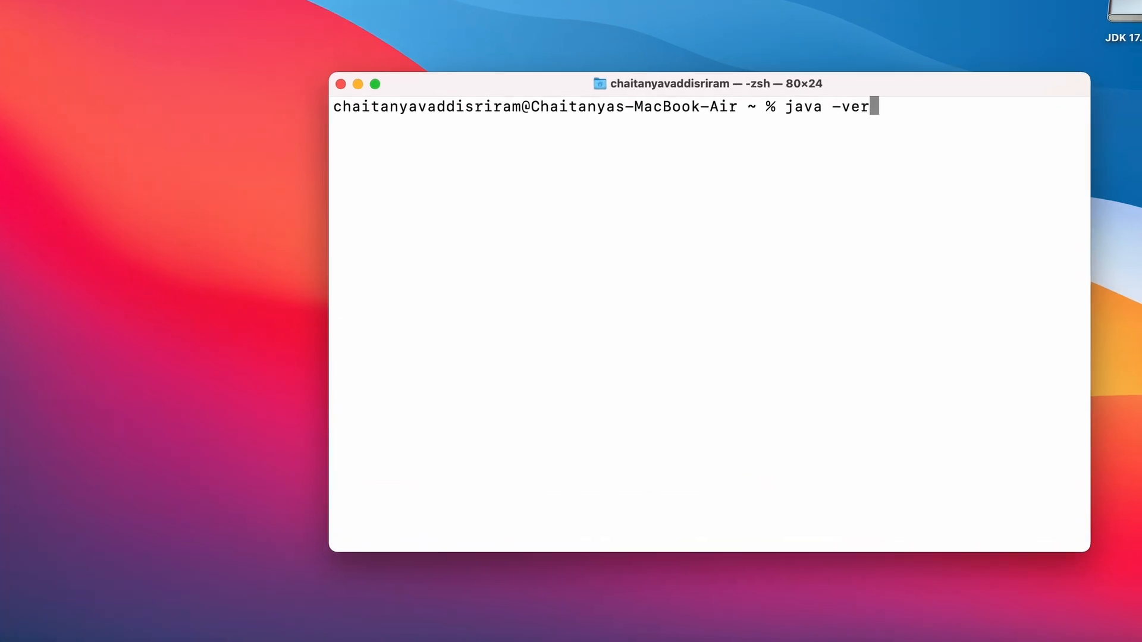
key(Return)
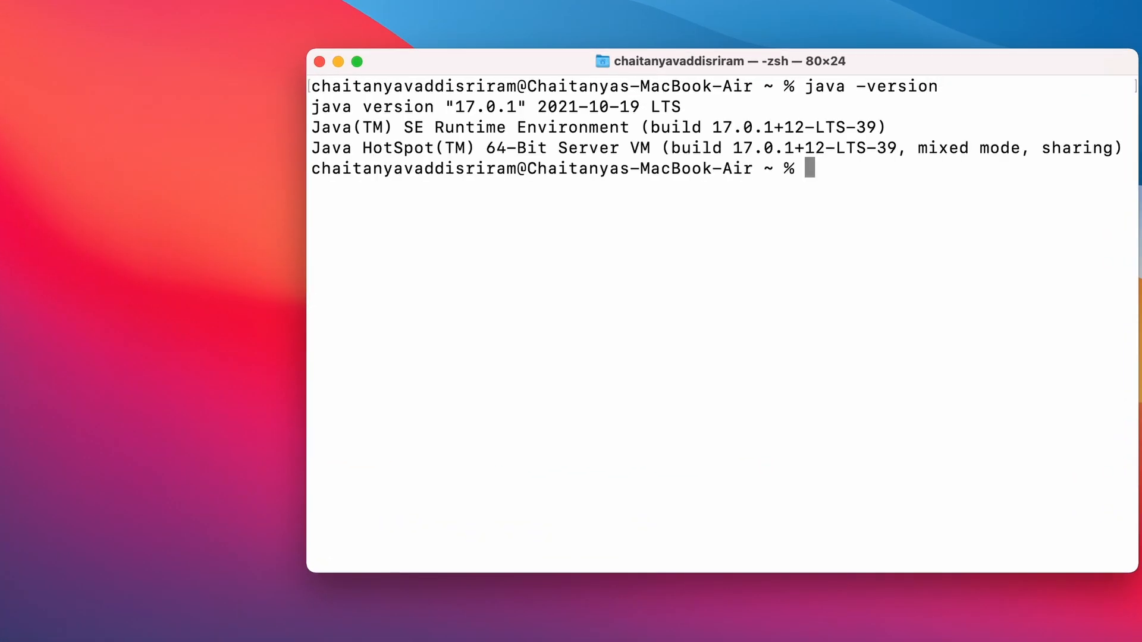
mouse_move(435, 102)
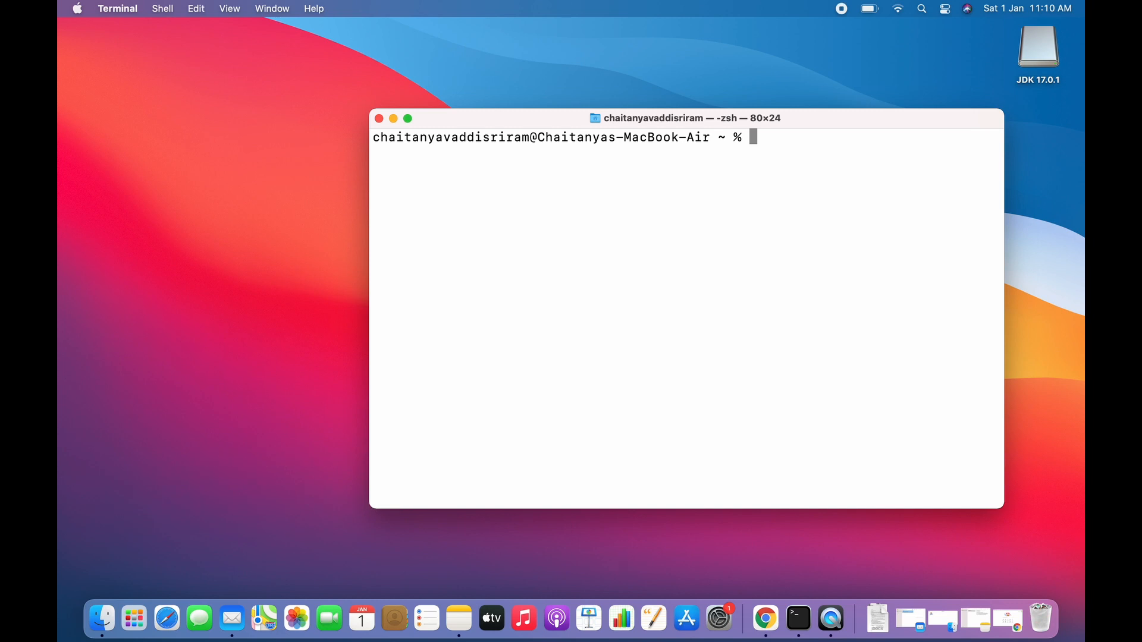
From the home folder, cd into /Library/Java/JavaVirtualMachines/ to reveal jdk-17.0.1.jdk
key(Return)
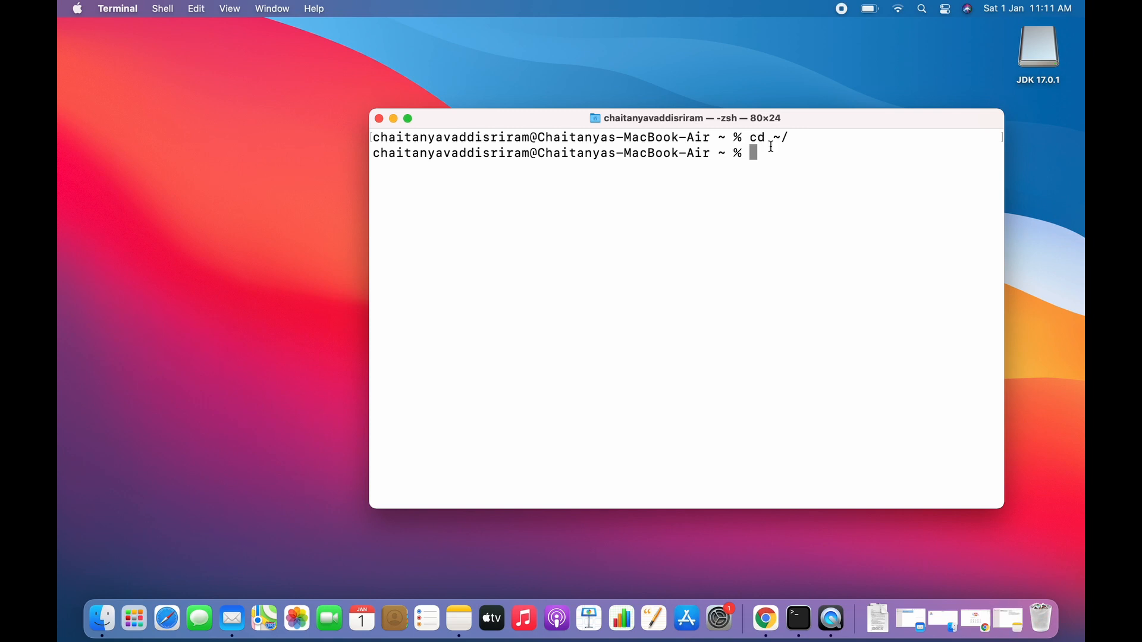
text(c)
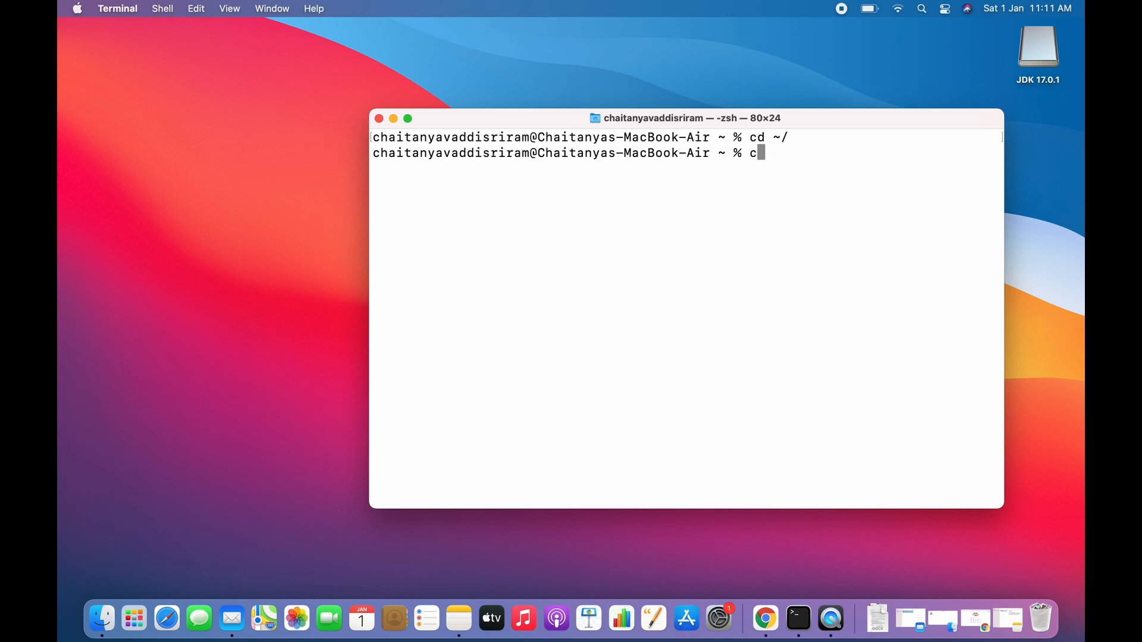
text(d /Jav)
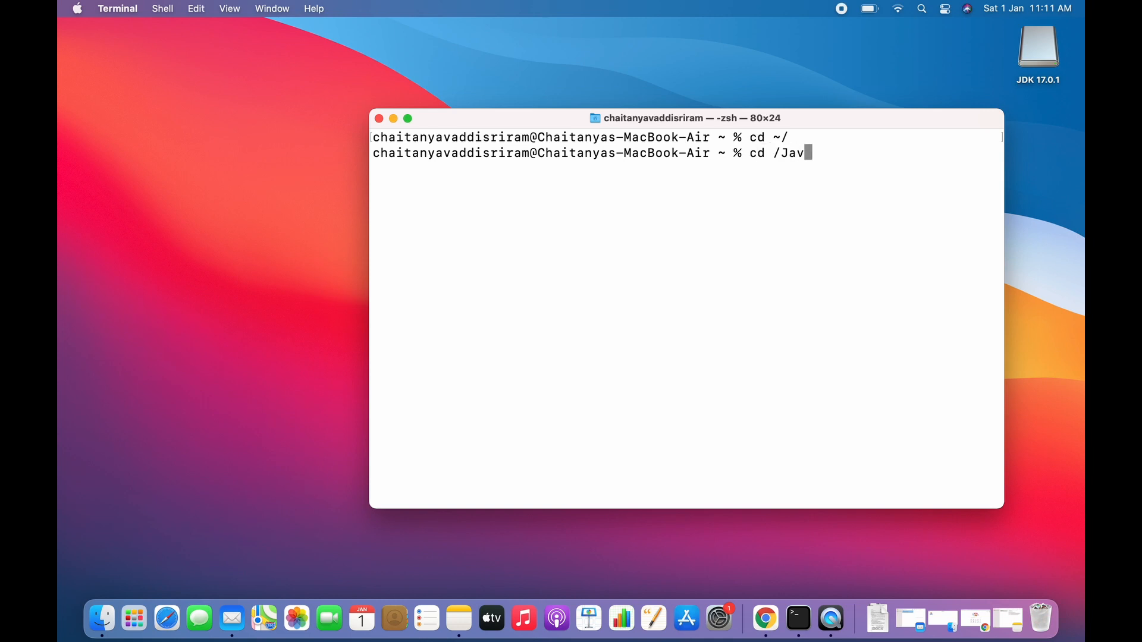
key(backspace)
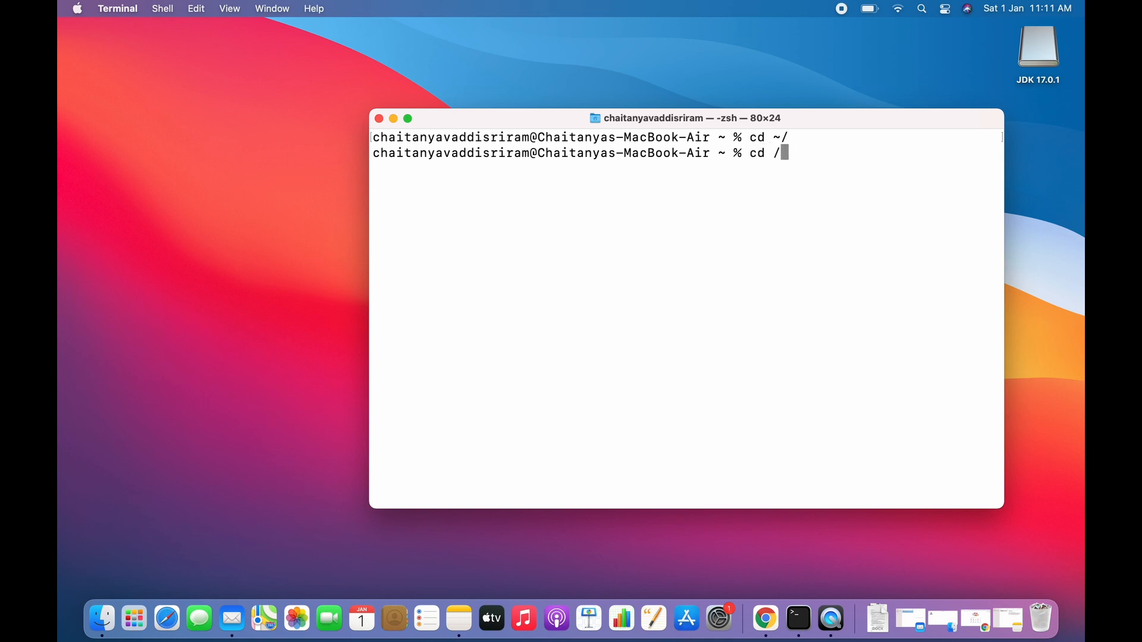
text(Lib)
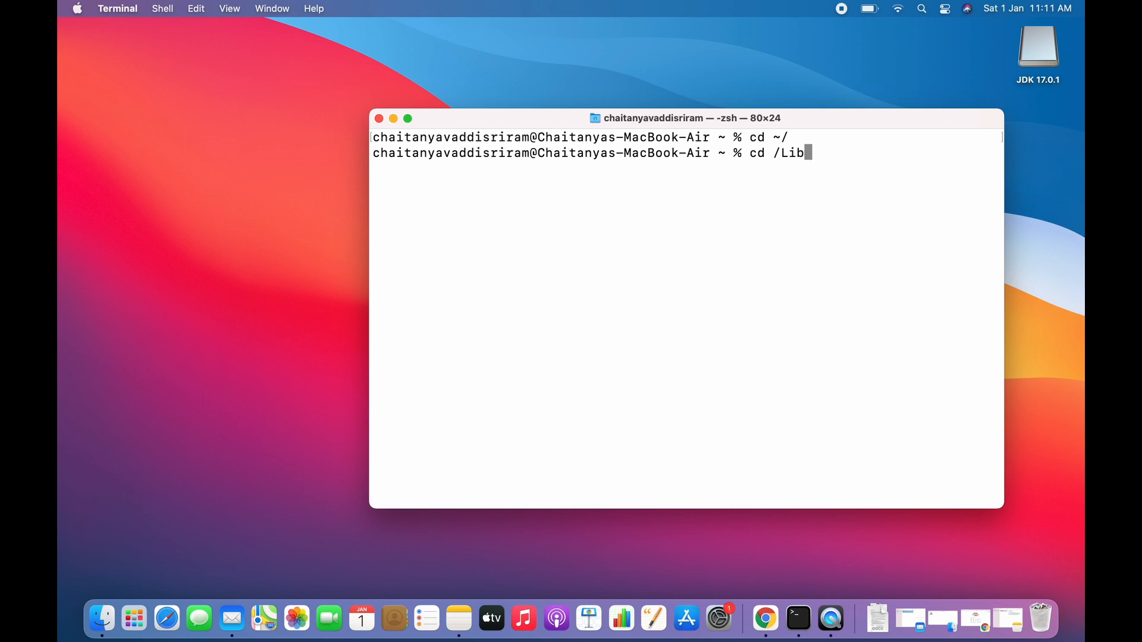
text(rary/Jav)
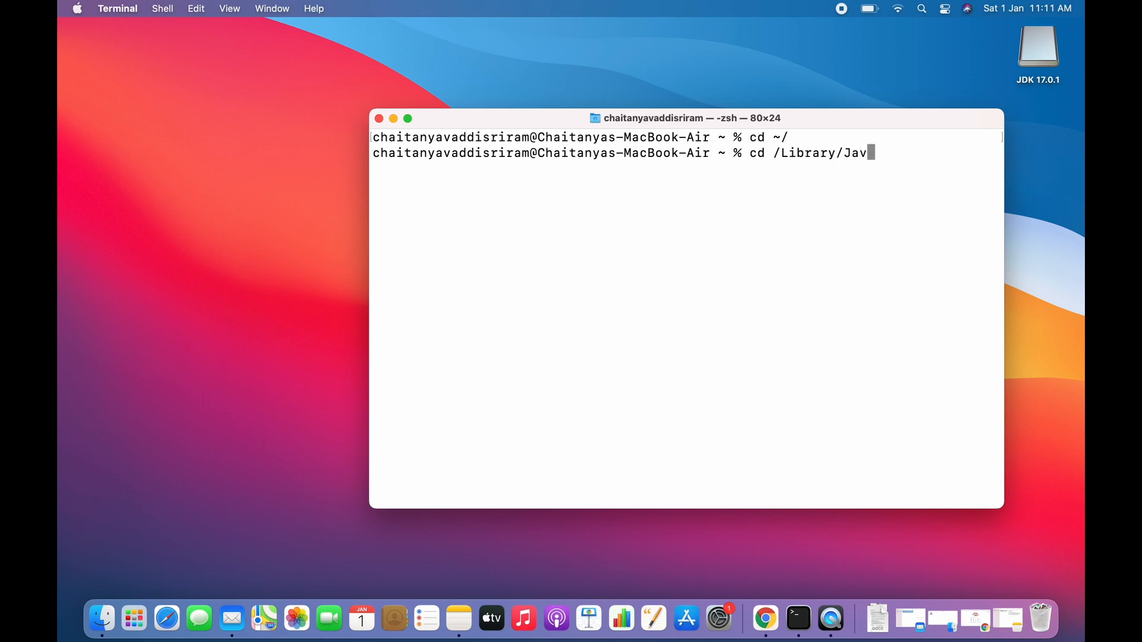
text(/Java)
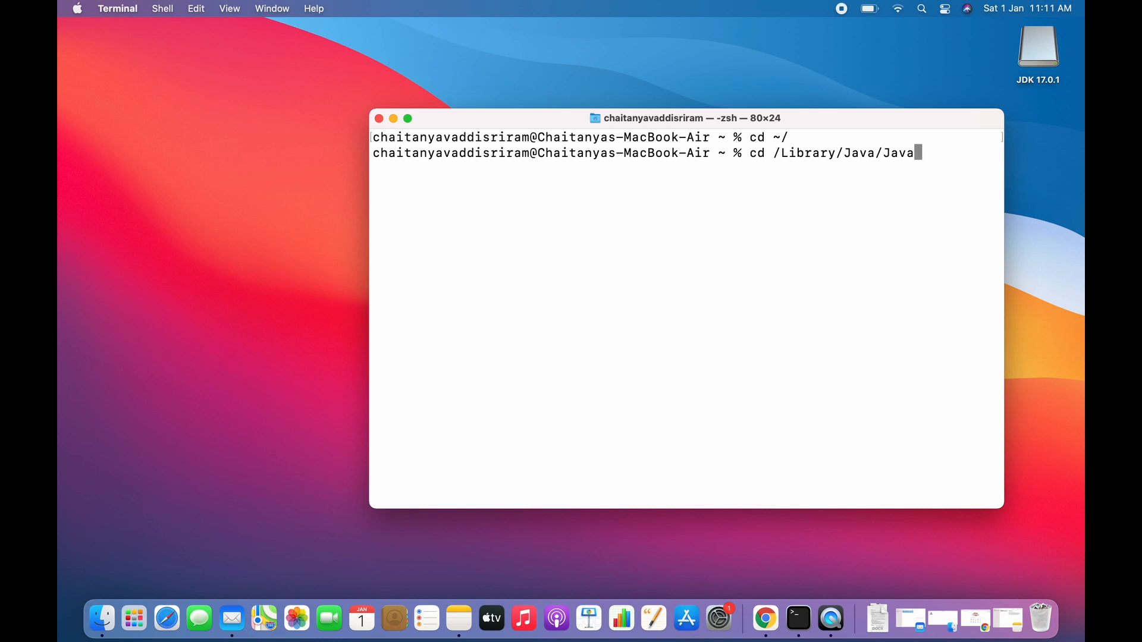
text(Virtual)
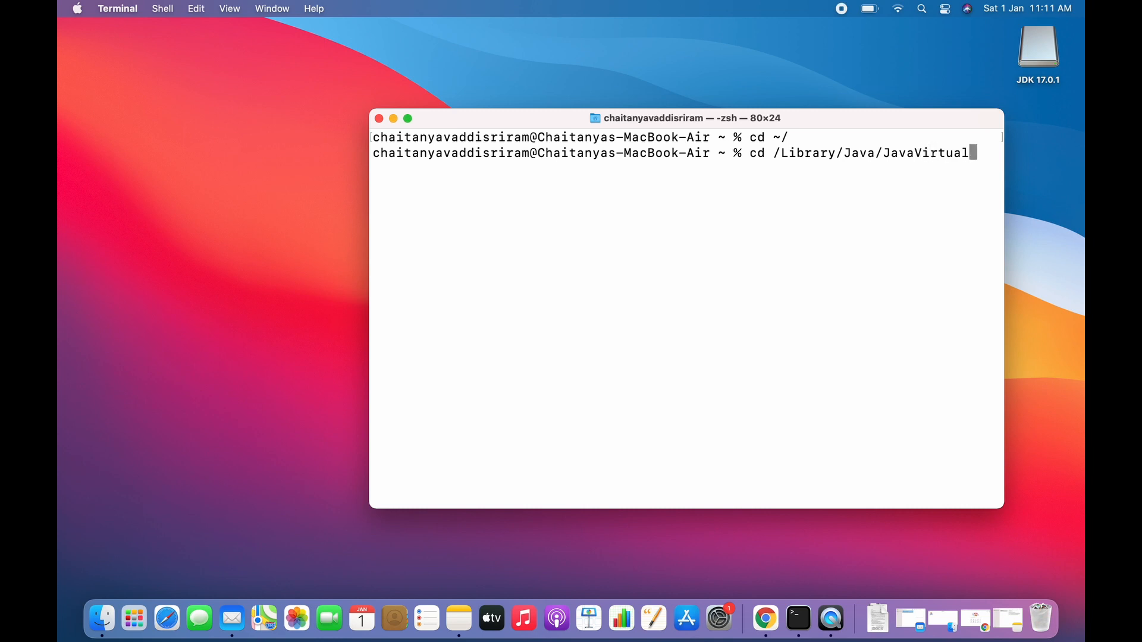
text(Macho)
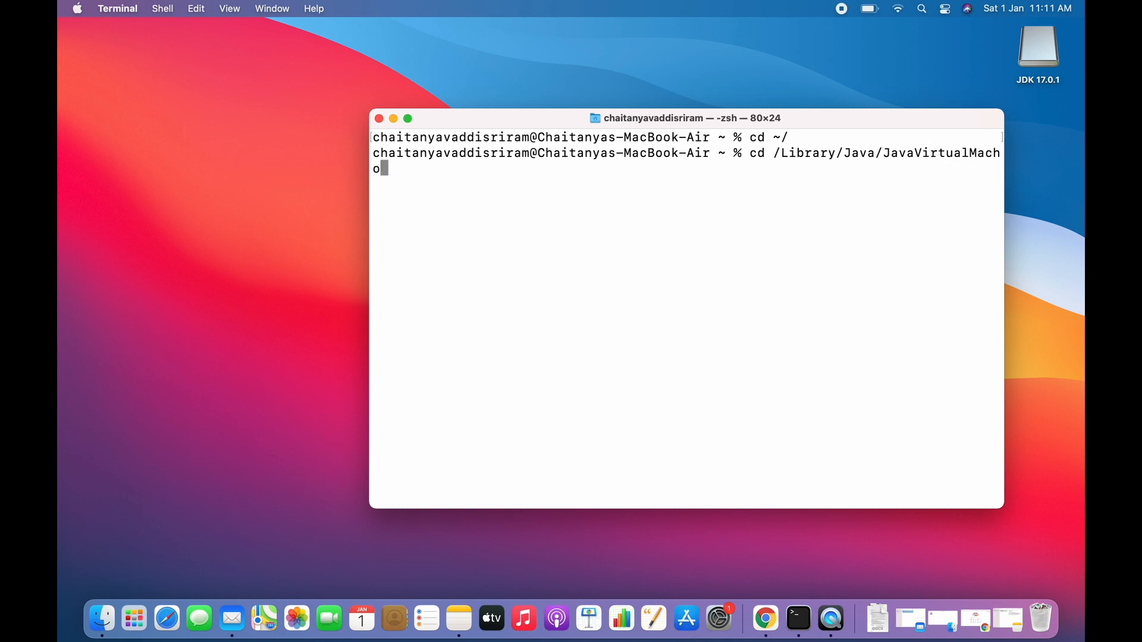
text(ine)
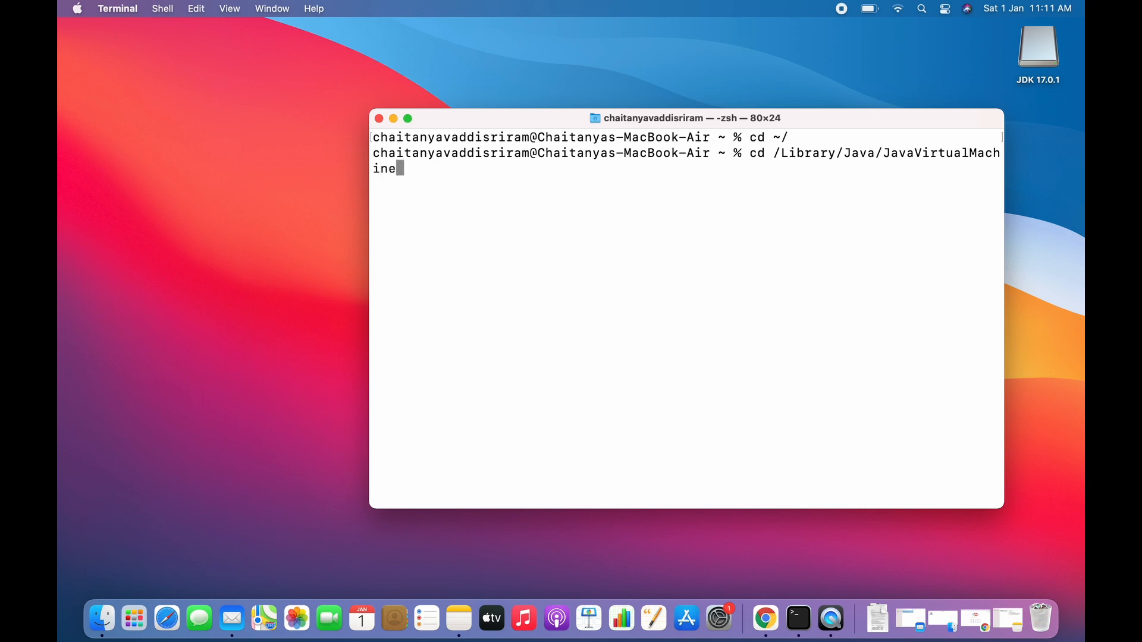
key(Return)
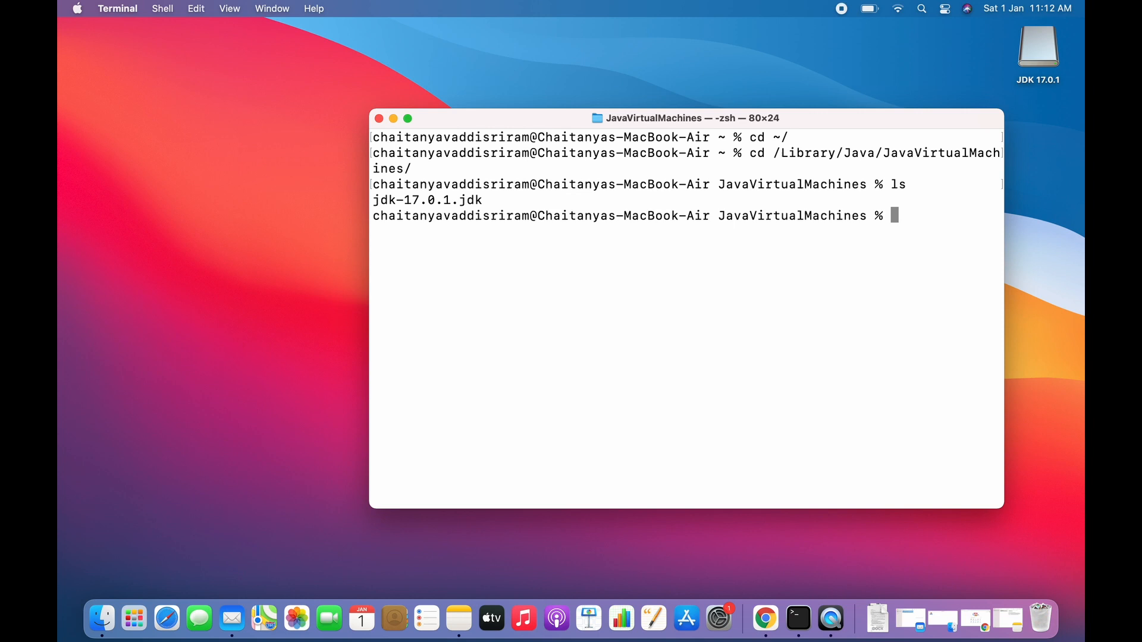
mouse_move(458, 618)
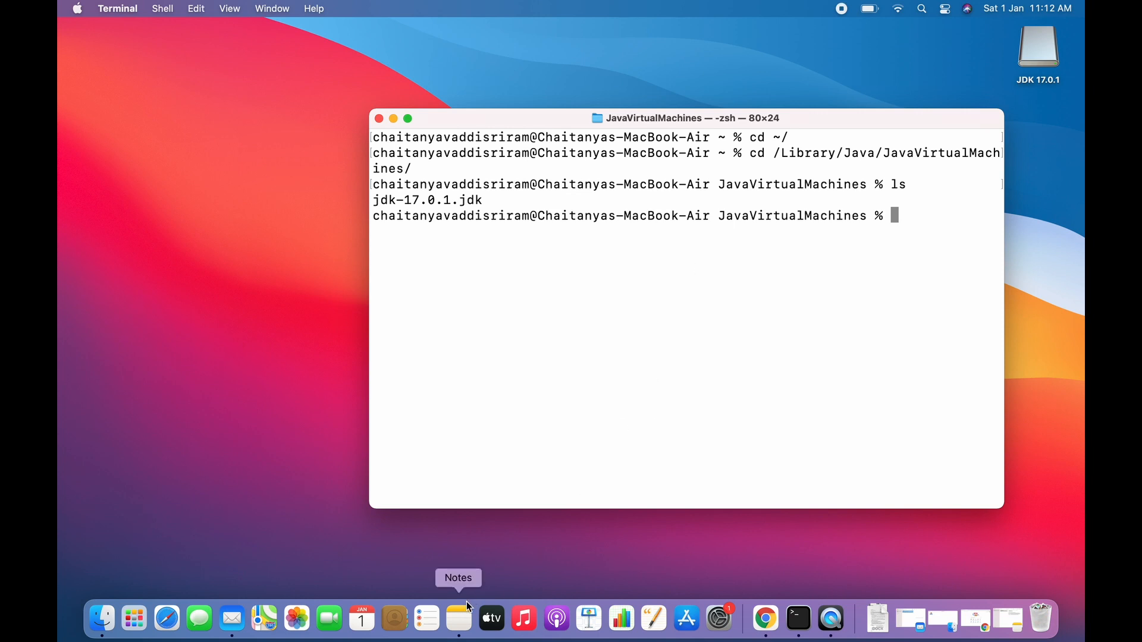
Force-remove jdk-17.0.1.jdk with sudo rm -rf, authorize with the admin password, and list the empty folder
click(457, 619)
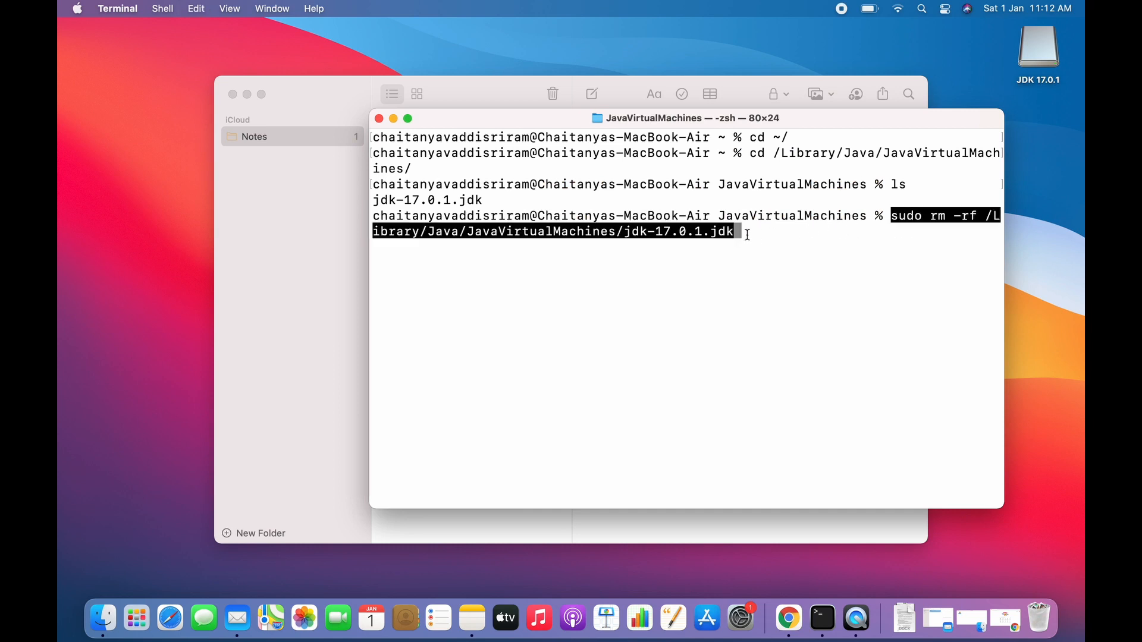
mouse_move(405, 196)
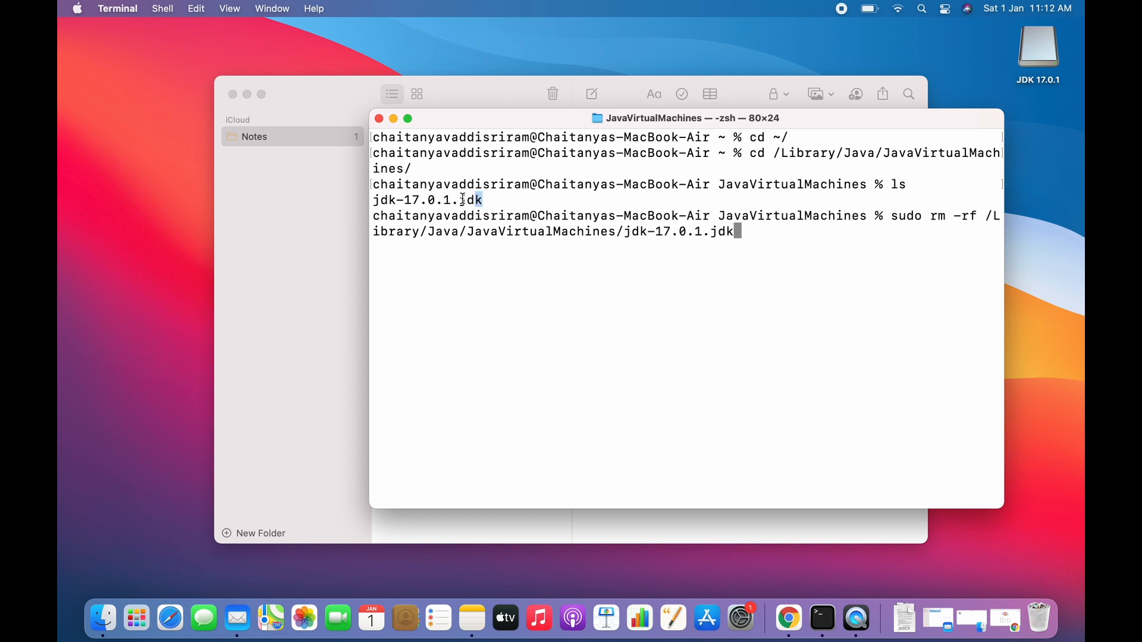
double_click(427, 200)
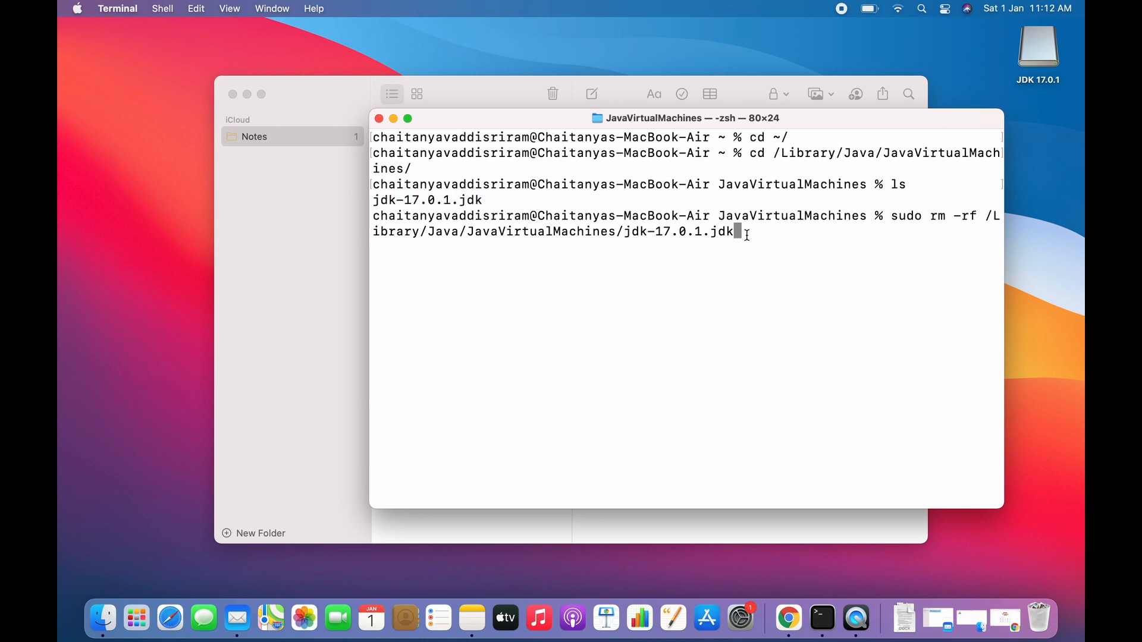
double_click(679, 231)
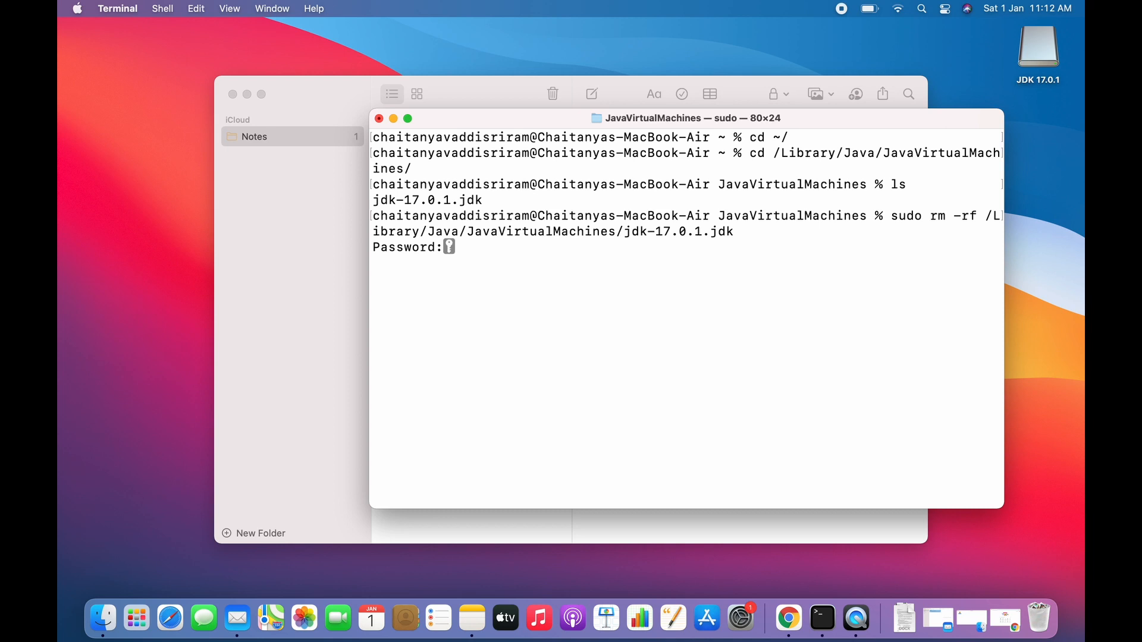
mouse_move(539, 232)
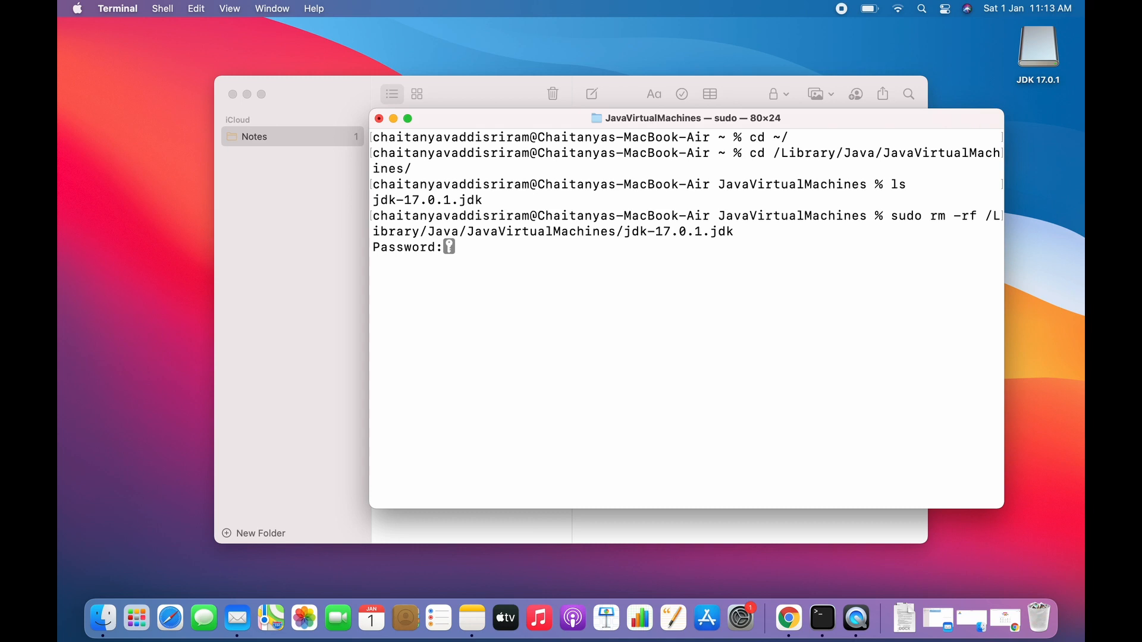
key(Return)
text(ls)
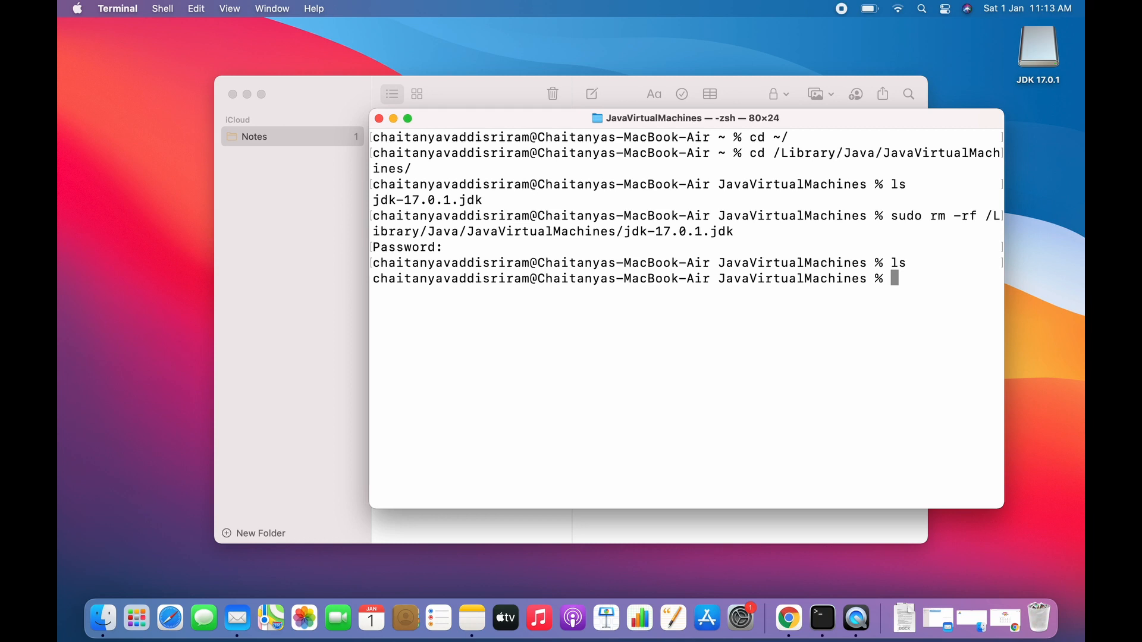
Force-remove /Library/PreferencePanes/JavaControlPanel.prefPane with sudo, clear the output, and close the window
click(471, 619)
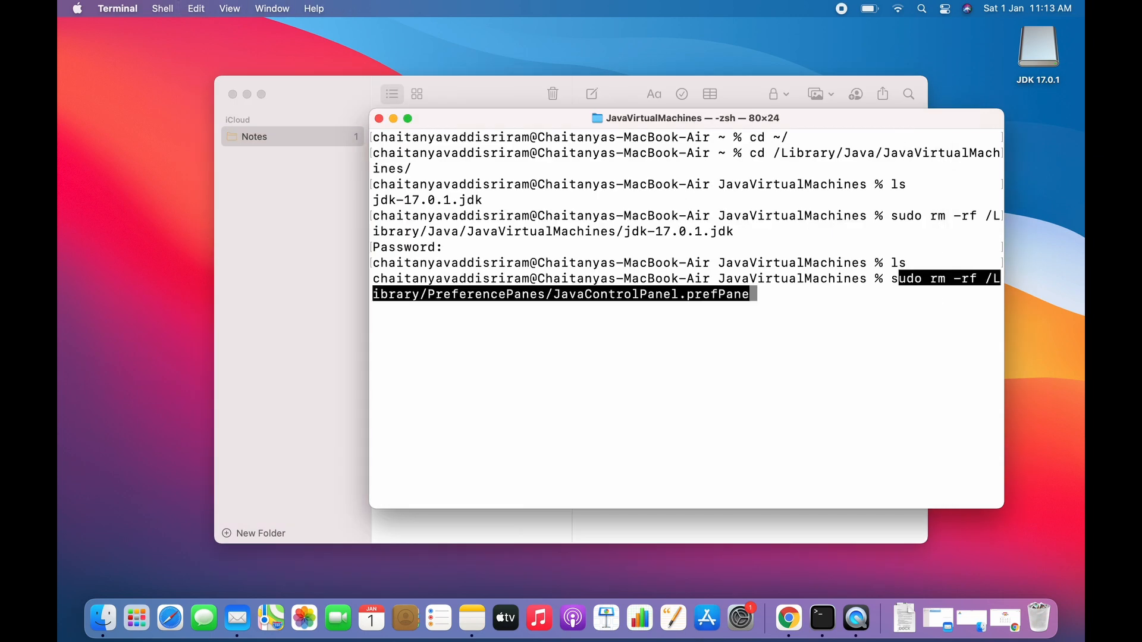
key(Return)
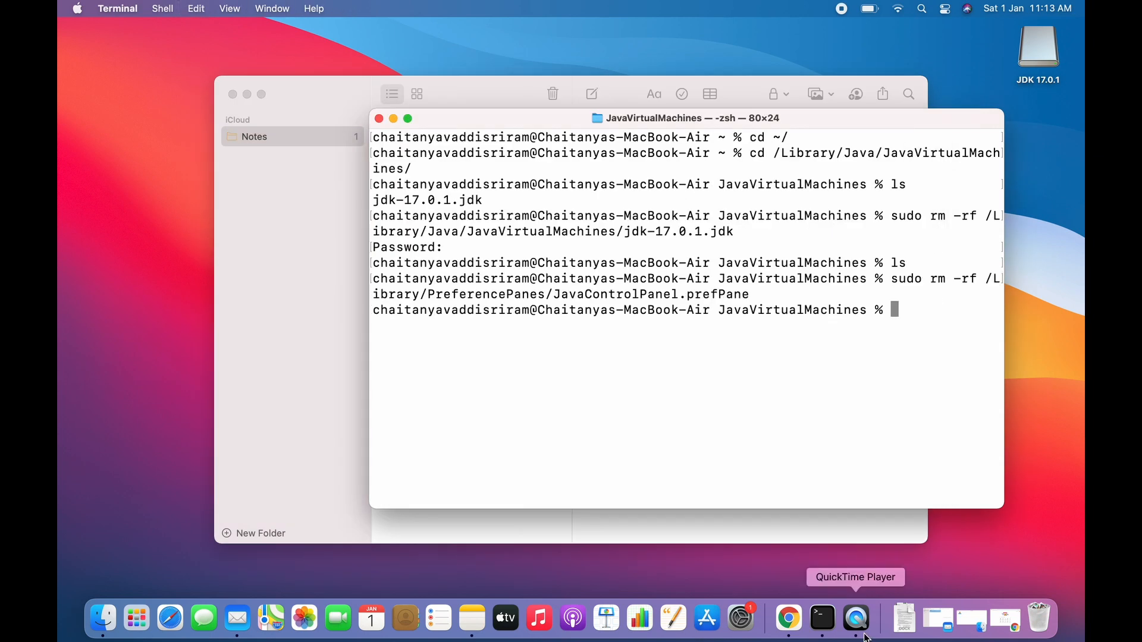
click(471, 619)
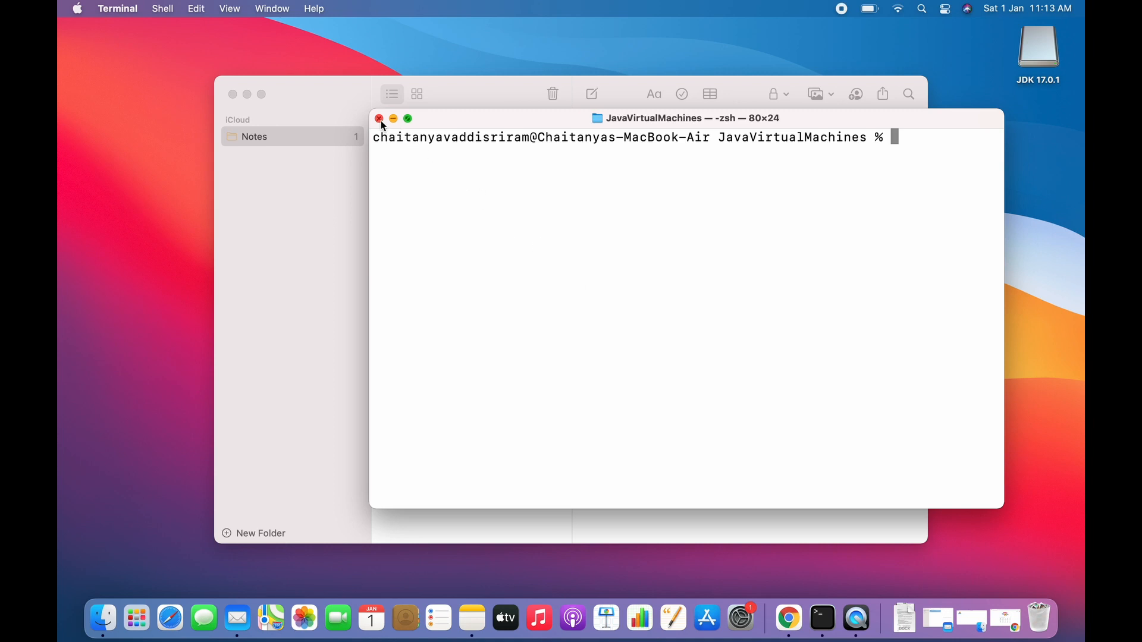
click(378, 119)
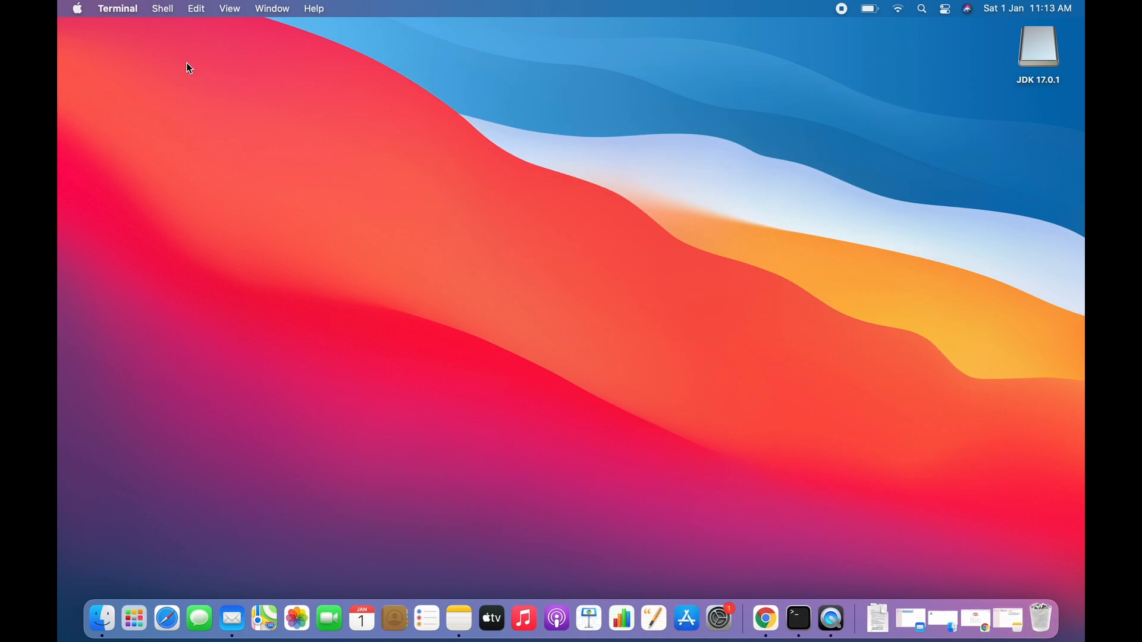
Quit Terminal from its menu and relaunch it from the Dock for a fresh home-folder session
click(118, 8)
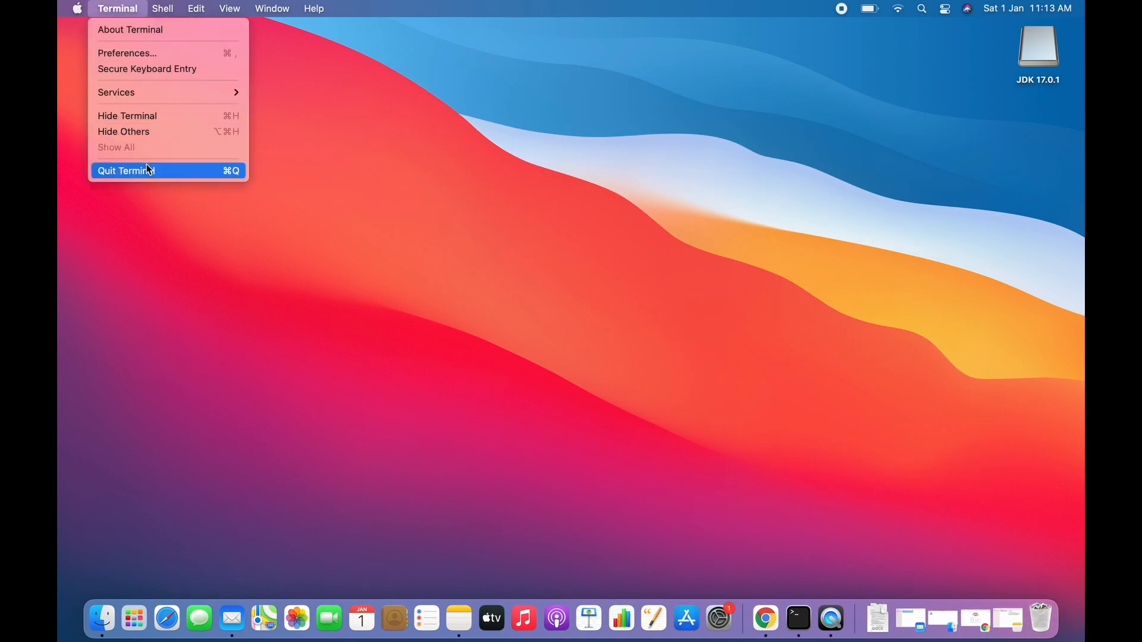
click(124, 170)
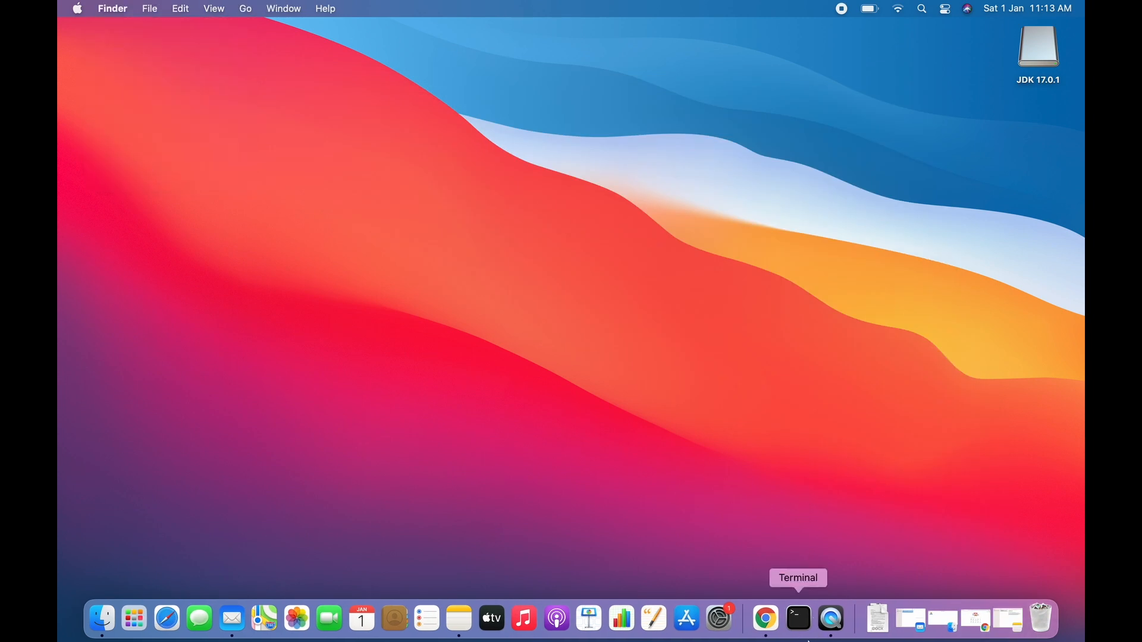
click(797, 618)
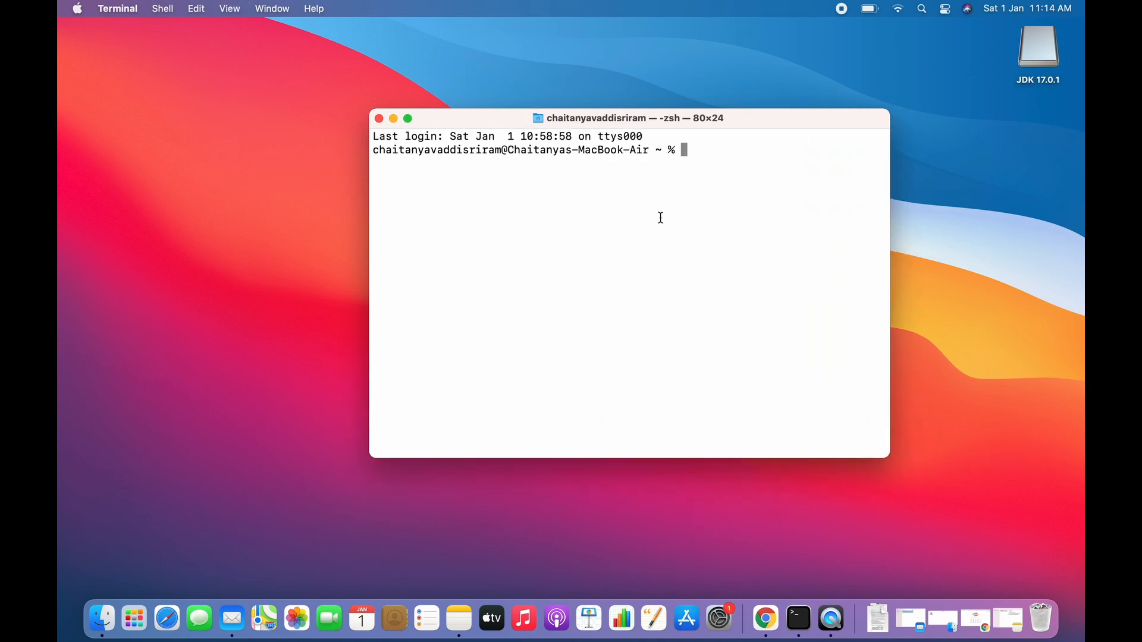
Run java -version and highlight the 'unable to locate a Java Runtime' error
text(java)
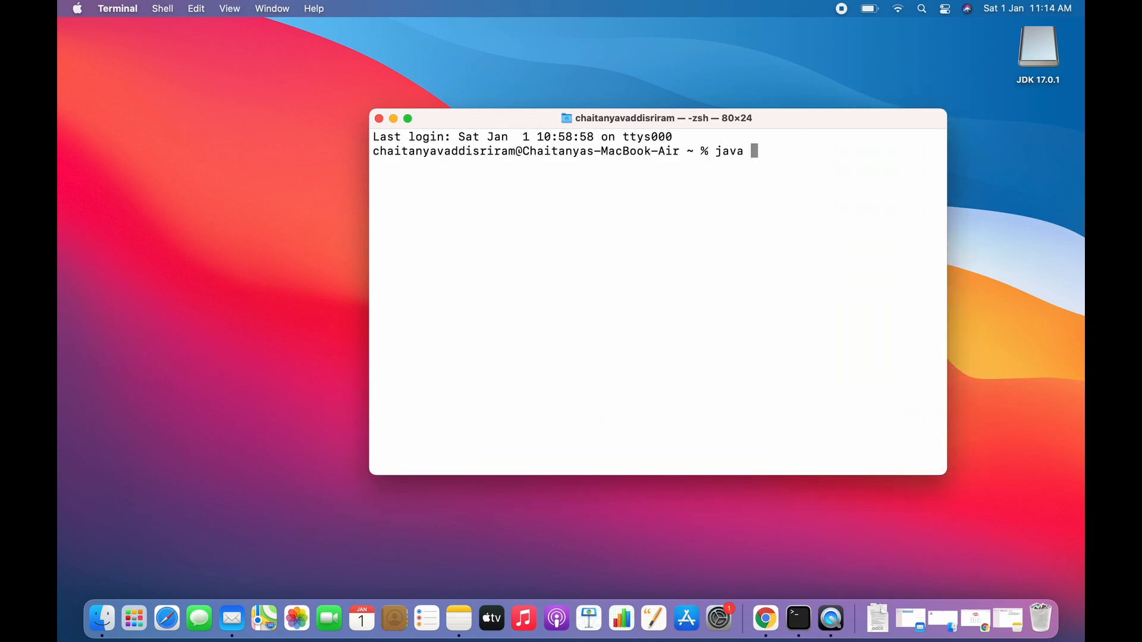
text(-ver)
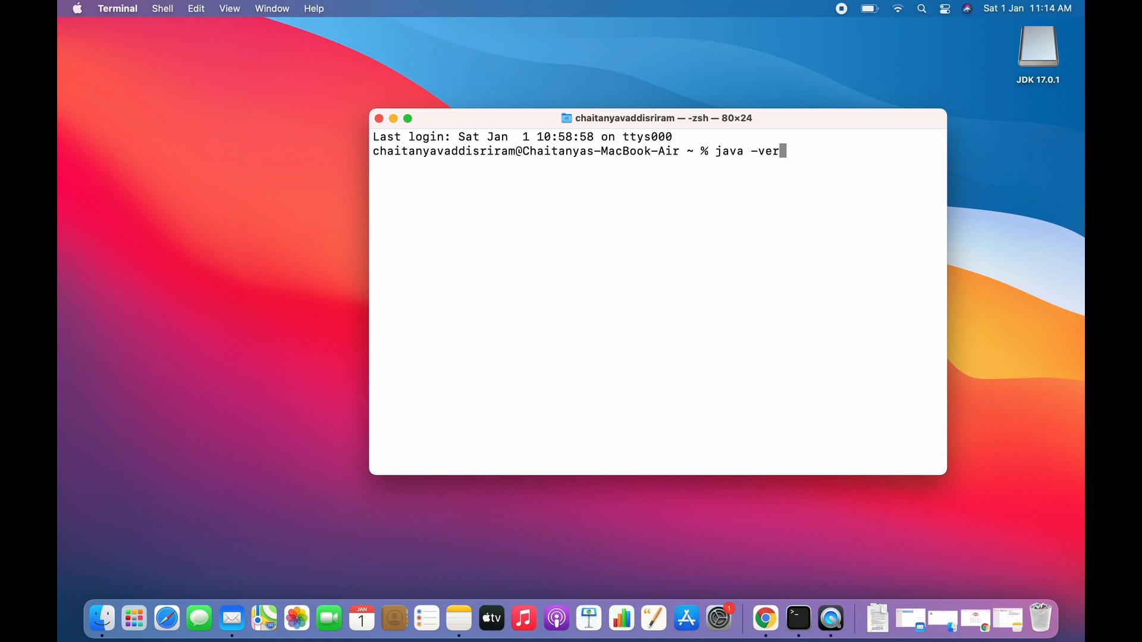
key(Return)
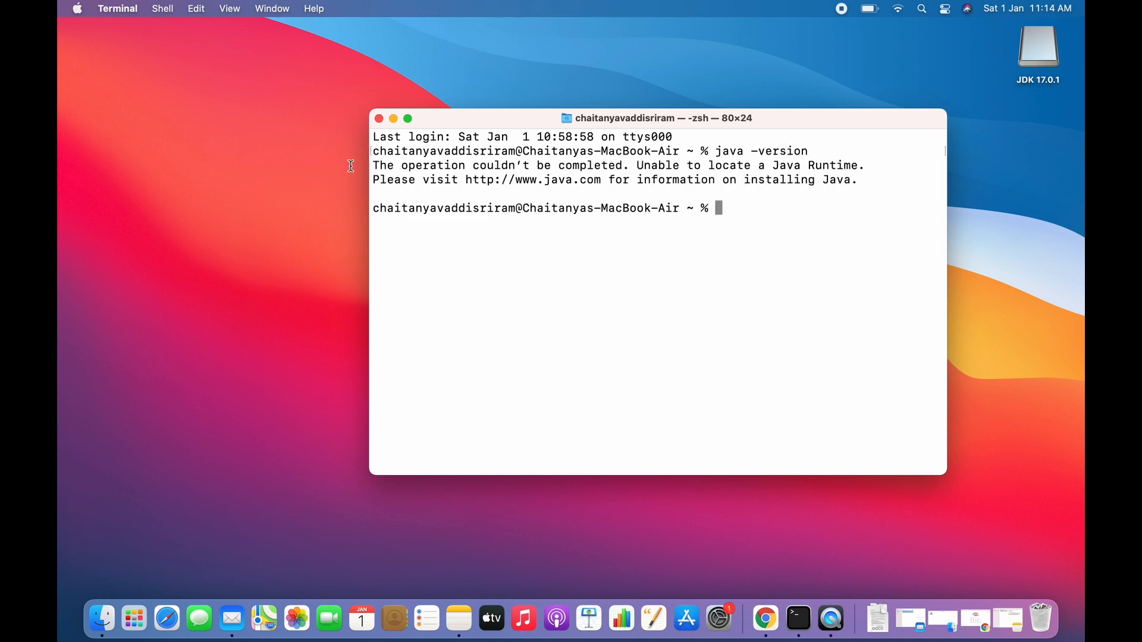
drag(372, 166, 525, 165)
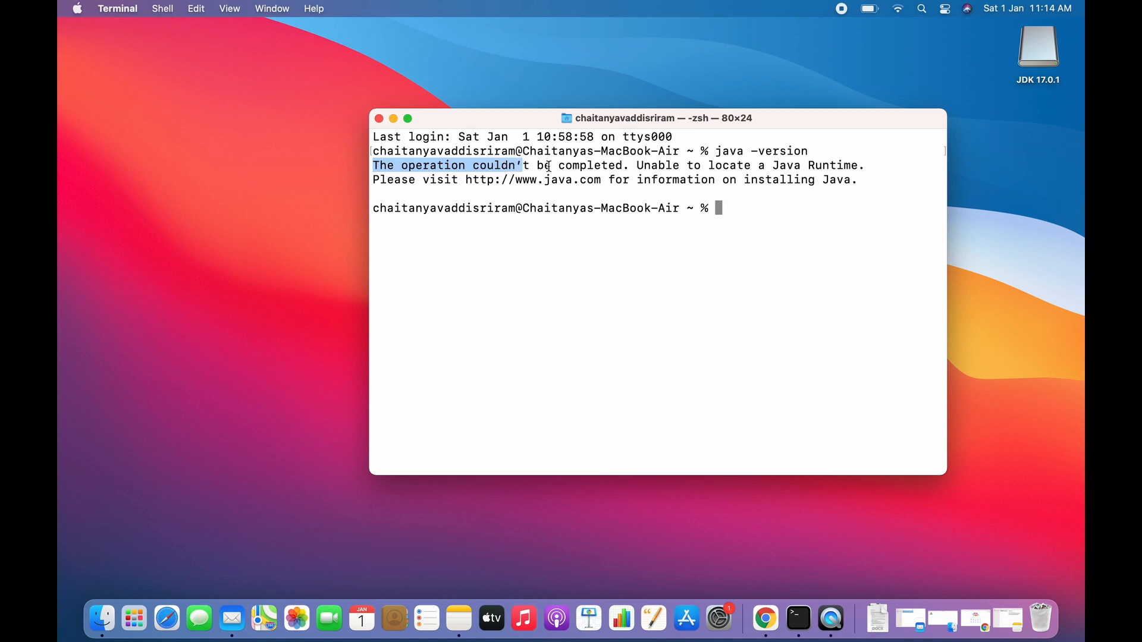